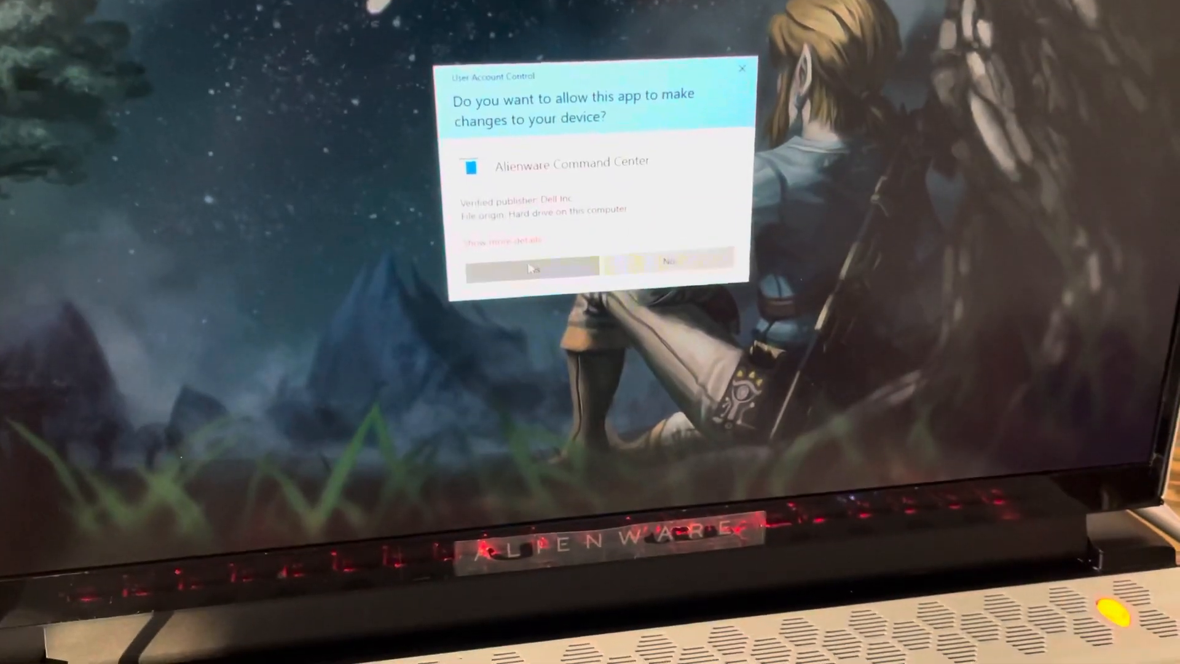
Approve the User Account Control prompt so Alienware Command Center launches
click(520, 265)
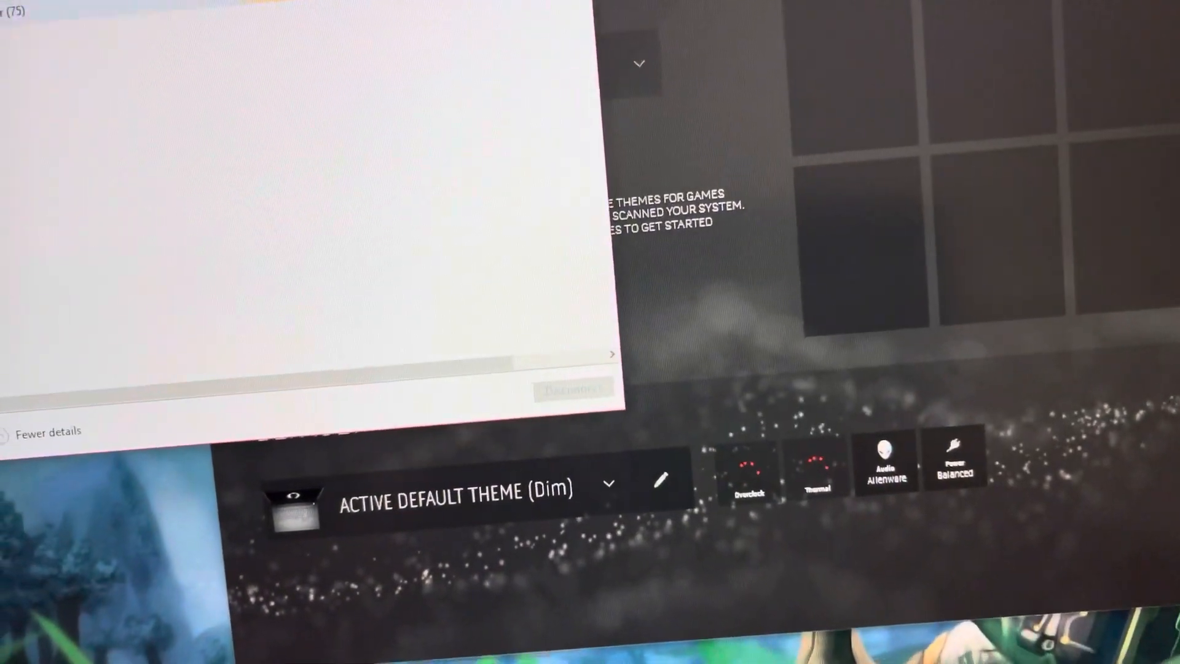
End the Alienware process in Task Manager
right_click(45, 123)
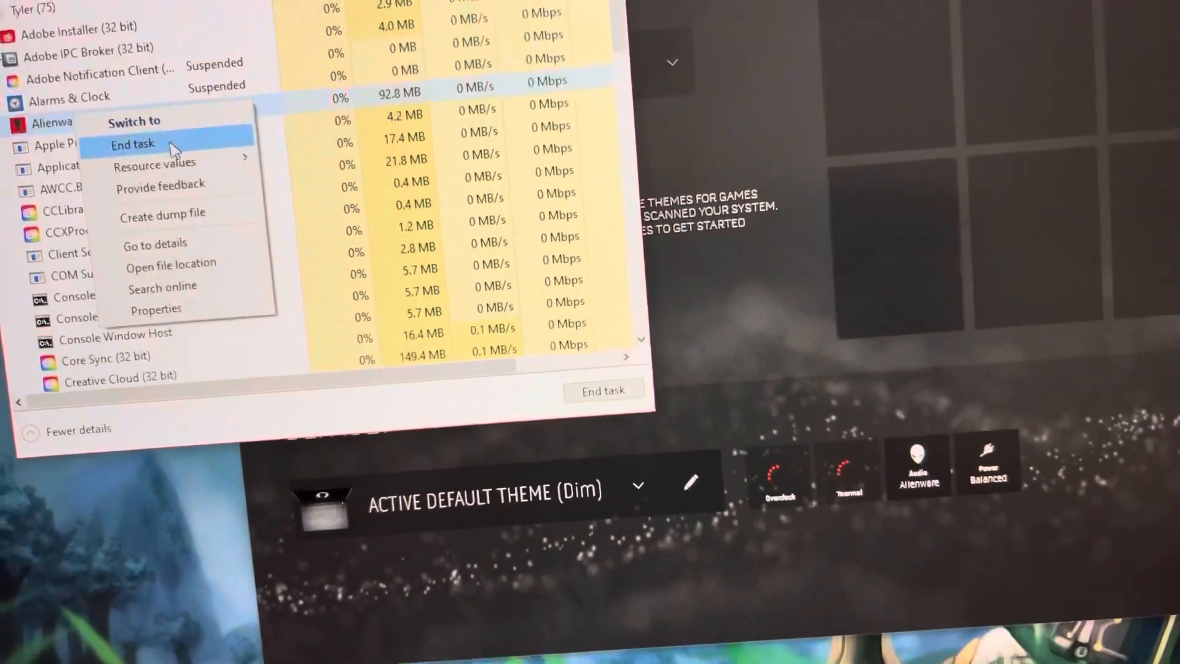
click(133, 144)
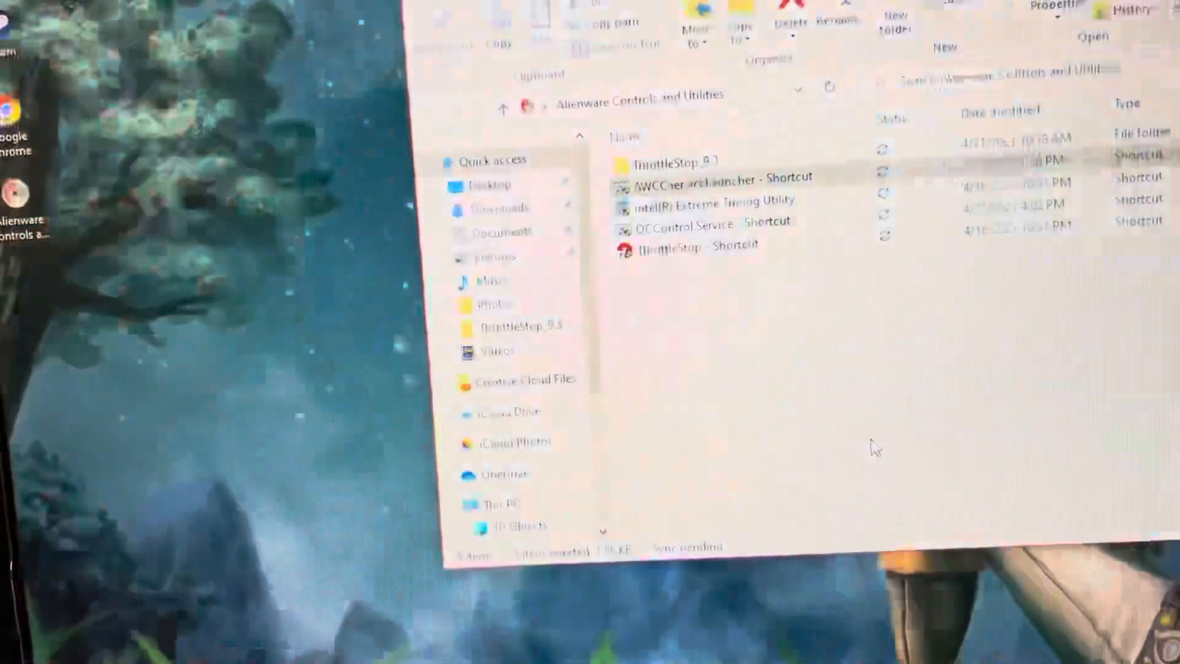
Run OCControl Service - Shortcut and approve Alienware OC Controls at the UAC prompt
double_click(691, 224)
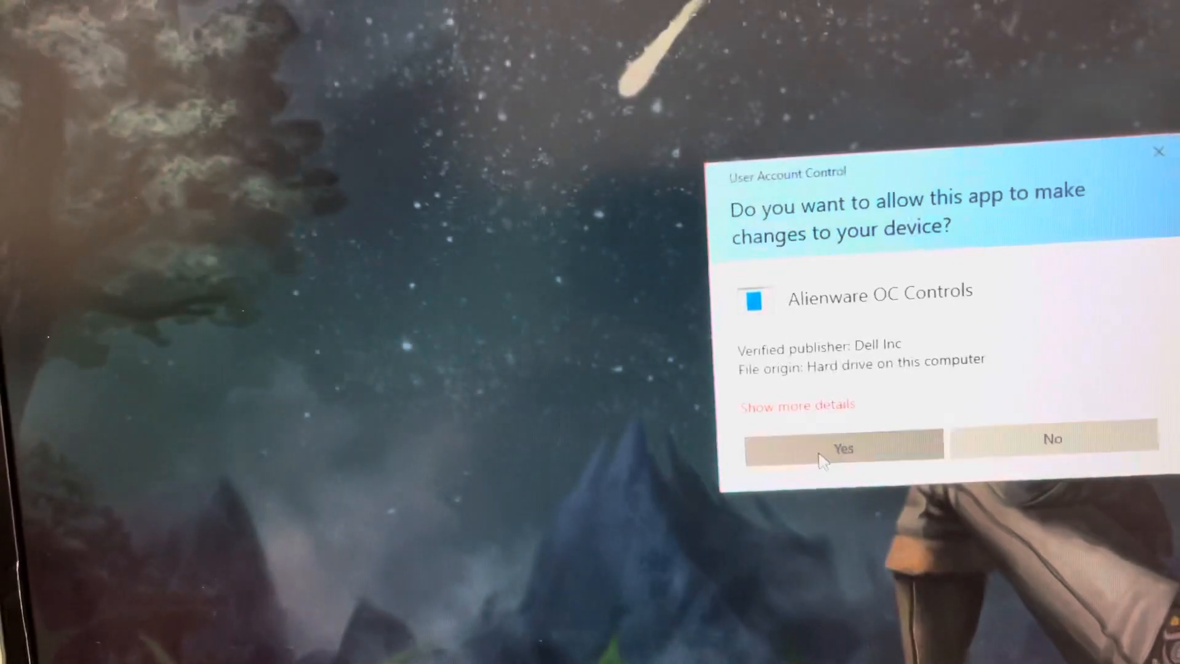
click(843, 448)
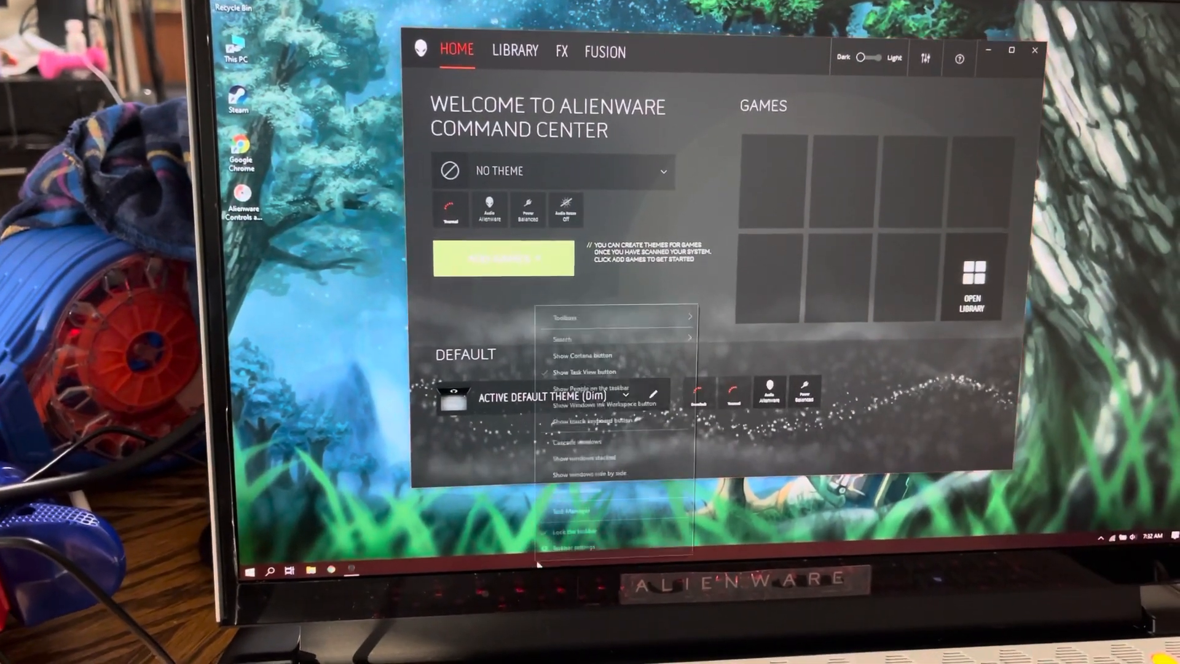
End Alienware Command Center in Task Manager and close the Alienware Controls and Utilities folder
click(570, 512)
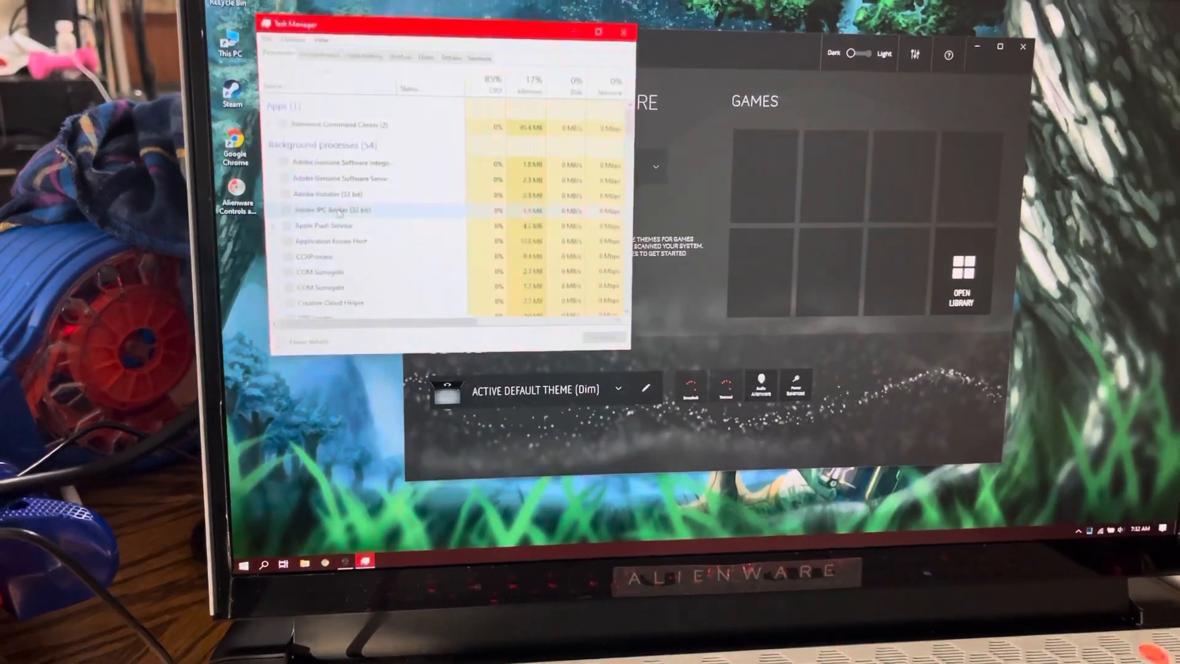
right_click(346, 152)
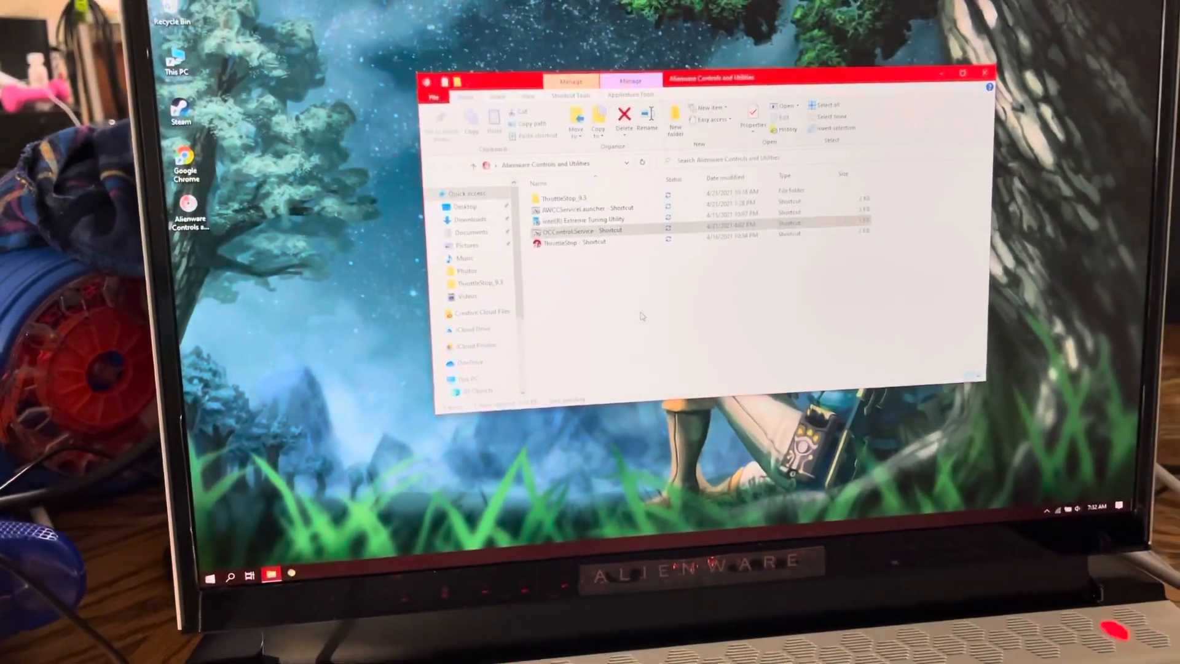
click(986, 73)
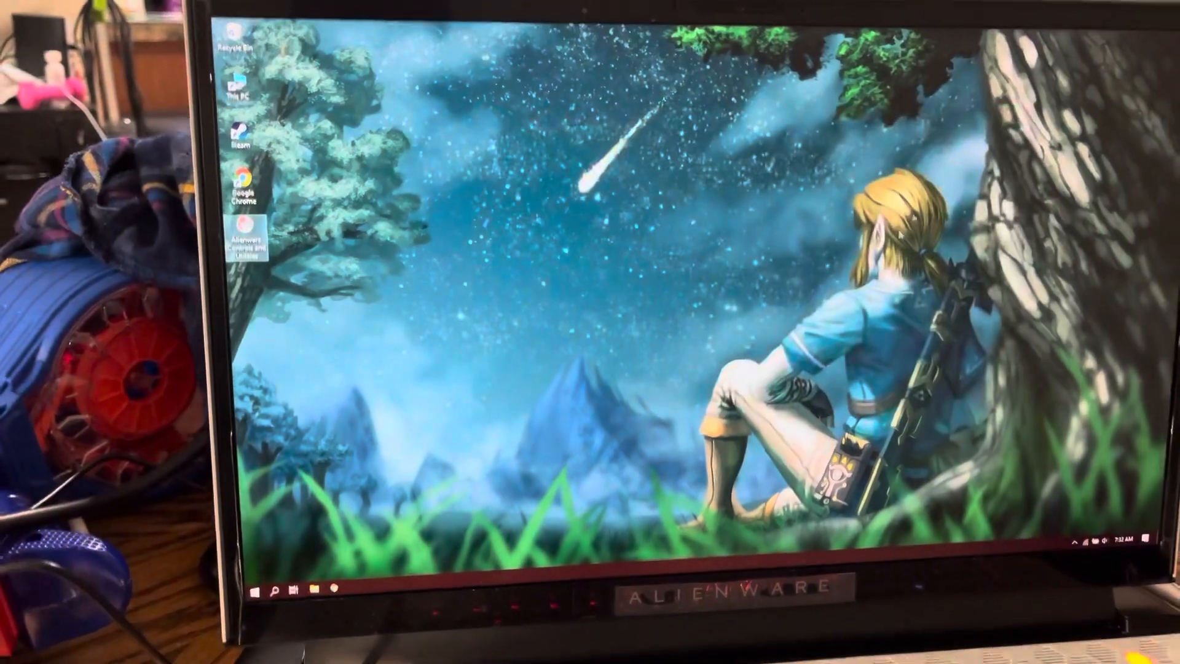